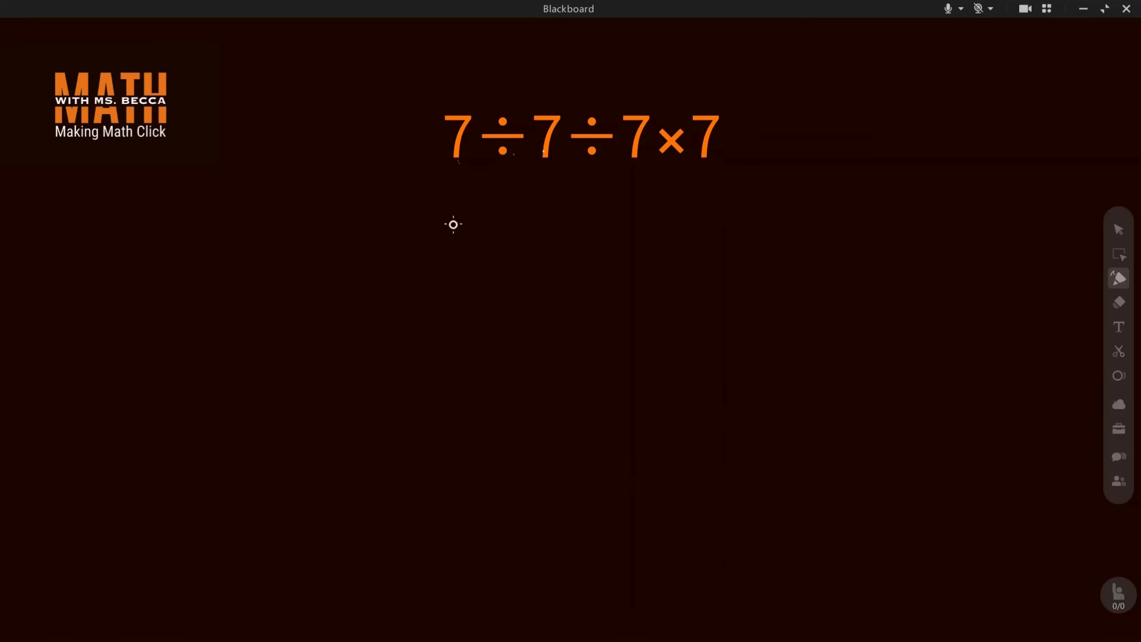
- Handwrite 'PEMDAS' beneath 7÷7÷7×7 and underline its M and D
{"action": "left_click_drag", "start_coordinate": [453, 224], "coordinate": [456, 247]}
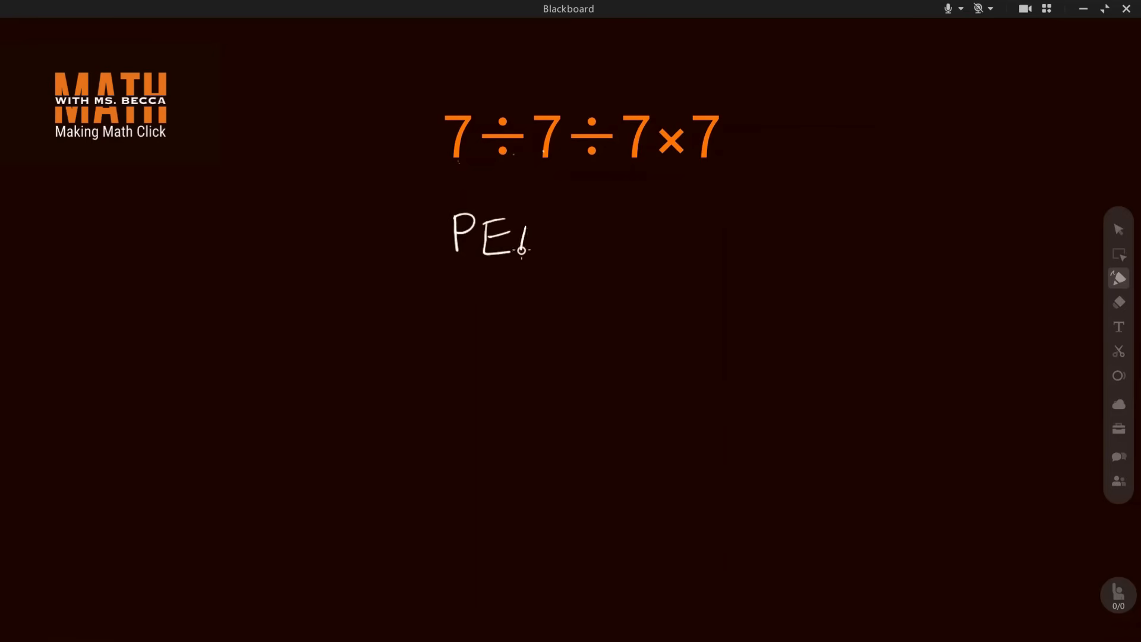
{"action": "left_click_drag", "start_coordinate": [531, 240], "coordinate": [633, 247]}
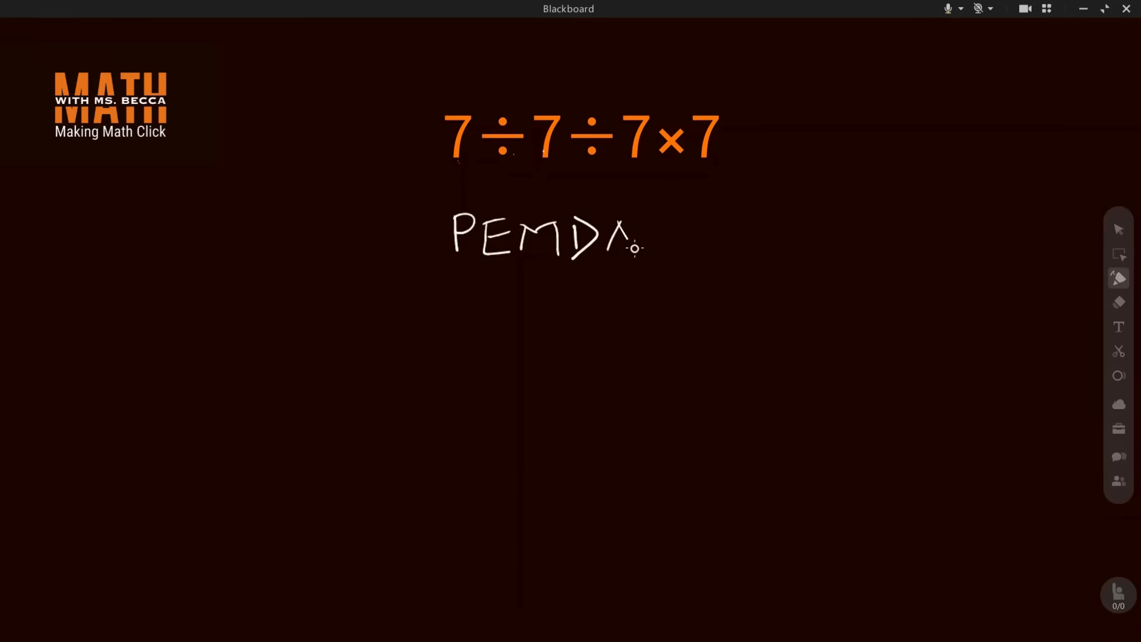
{"action": "left_click_drag", "start_coordinate": [648, 247], "coordinate": [661, 243]}
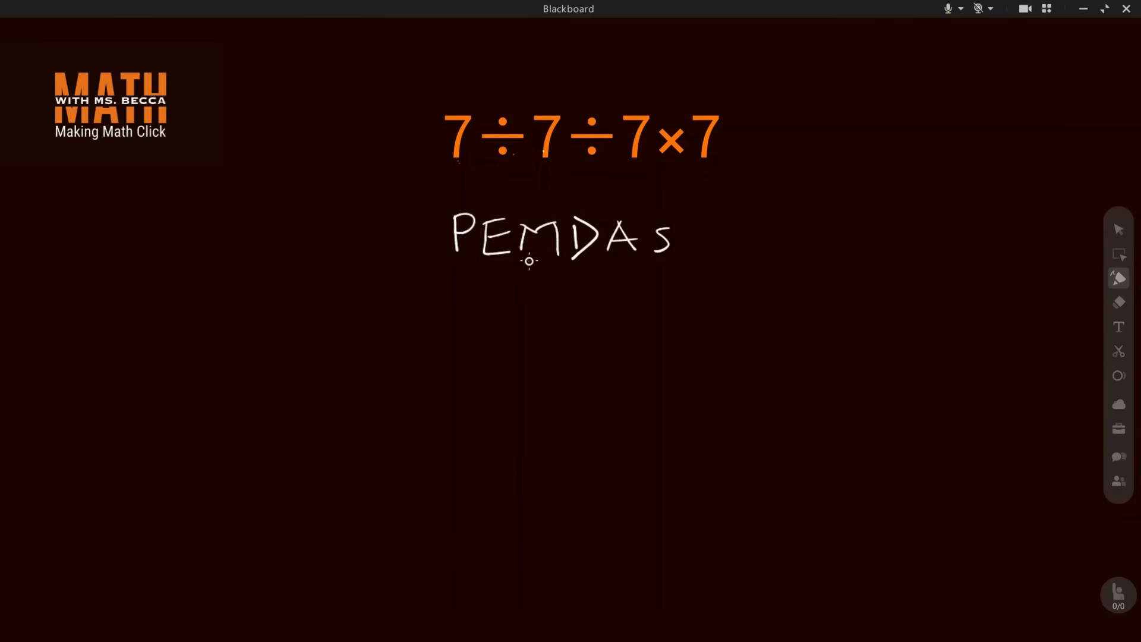
{"action": "left_click_drag", "start_coordinate": [528, 262], "coordinate": [593, 260]}
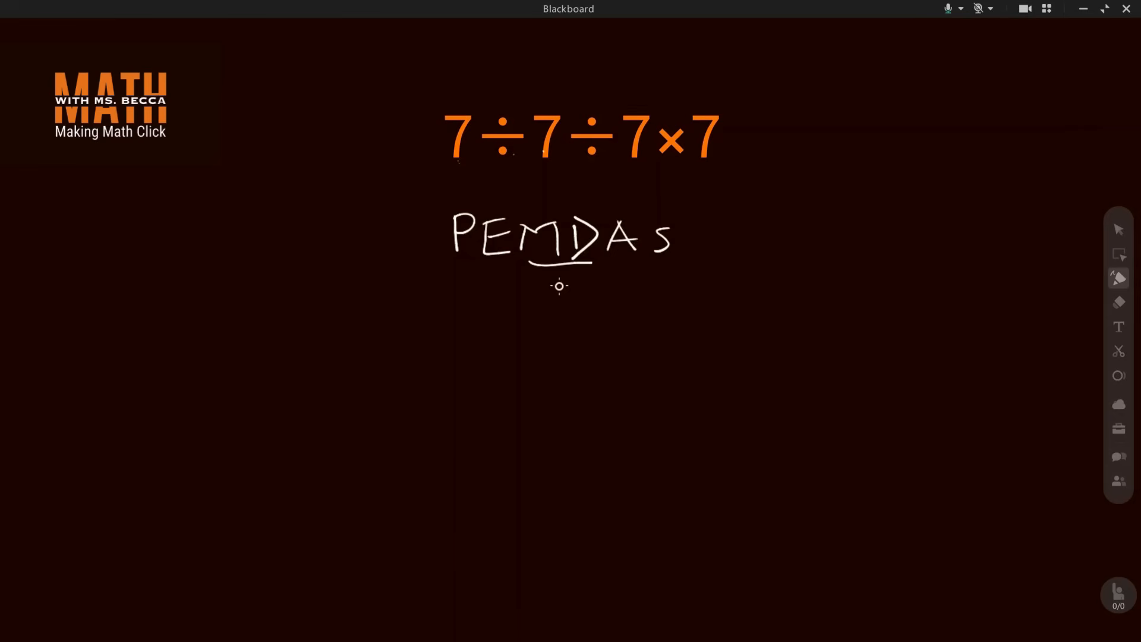
{"action": "mouse_move", "coordinate": [558, 275]}
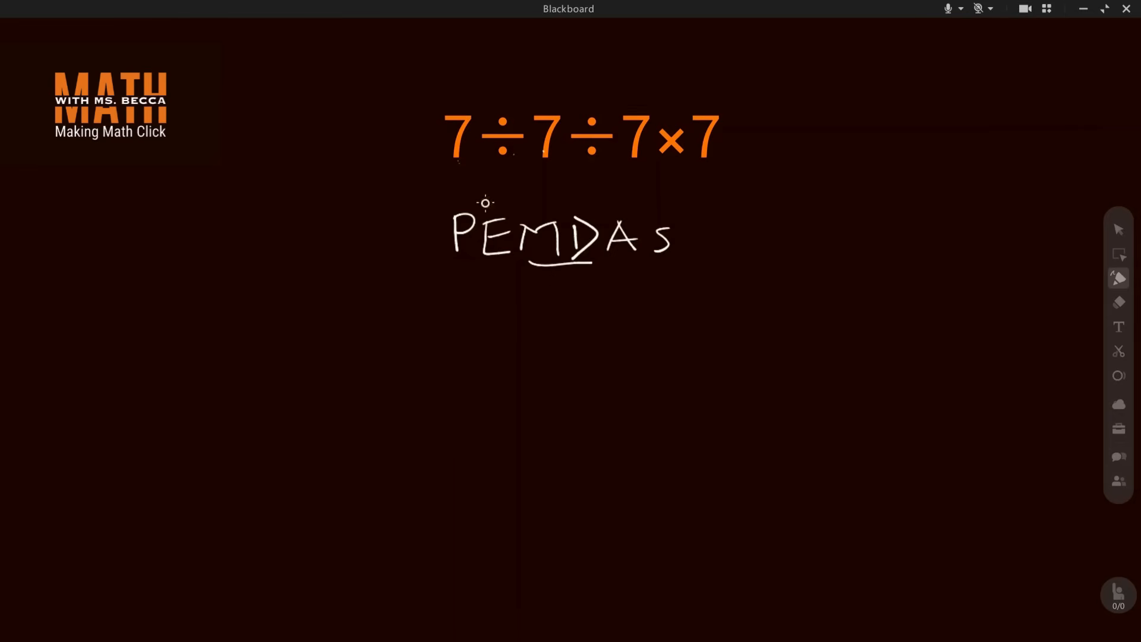
- Draw a left-to-right arrow under 7÷7÷7×7 marked with ÷ and ×, and underline AS
{"action": "left_click_drag", "start_coordinate": [473, 176], "coordinate": [664, 182]}
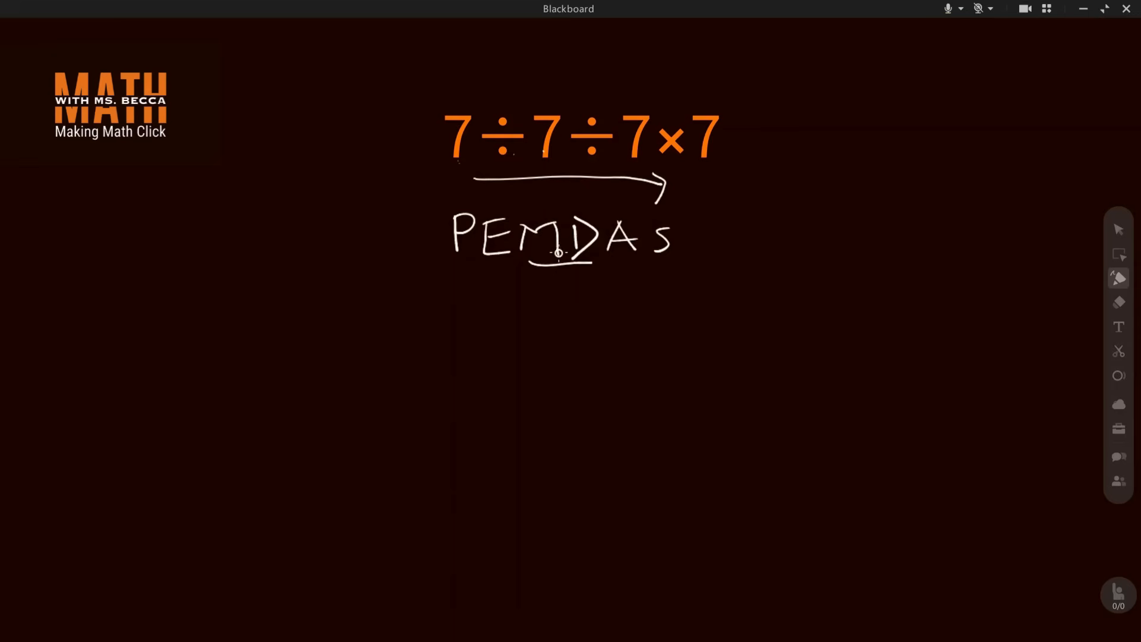
{"action": "mouse_move", "coordinate": [510, 170]}
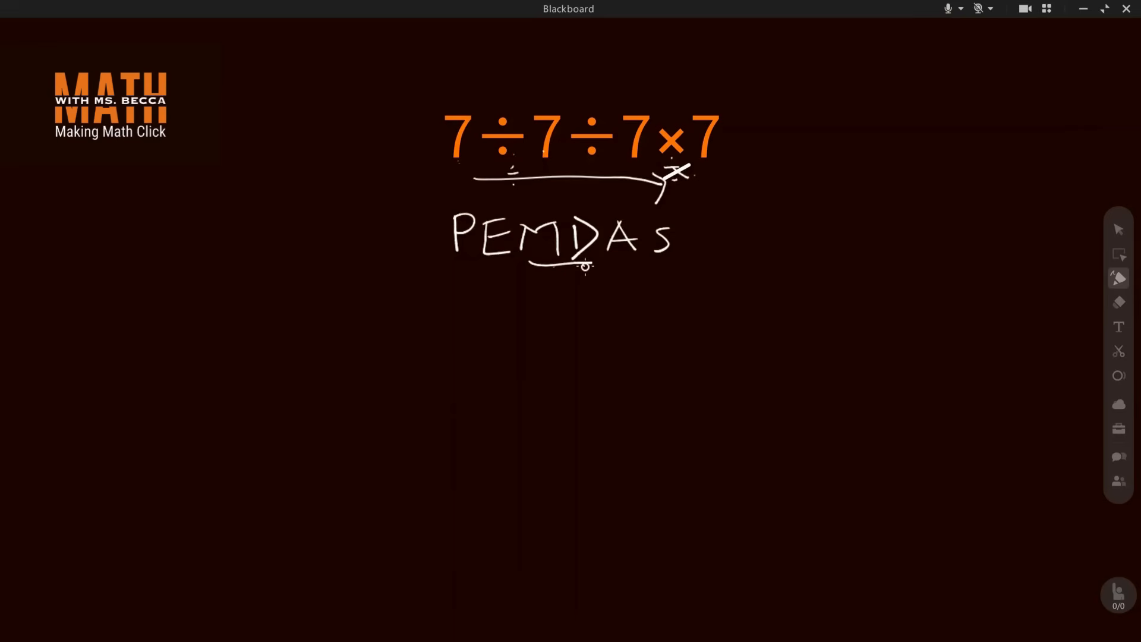
{"action": "left_click_drag", "start_coordinate": [586, 266], "coordinate": [664, 260]}
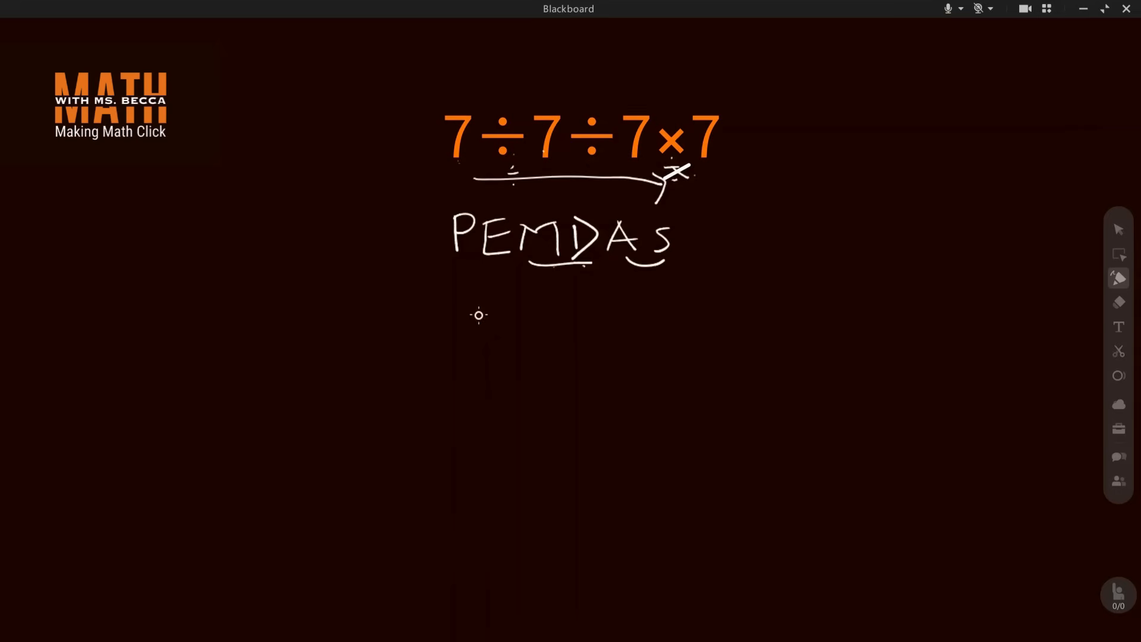
{"action": "mouse_move", "coordinate": [500, 314]}
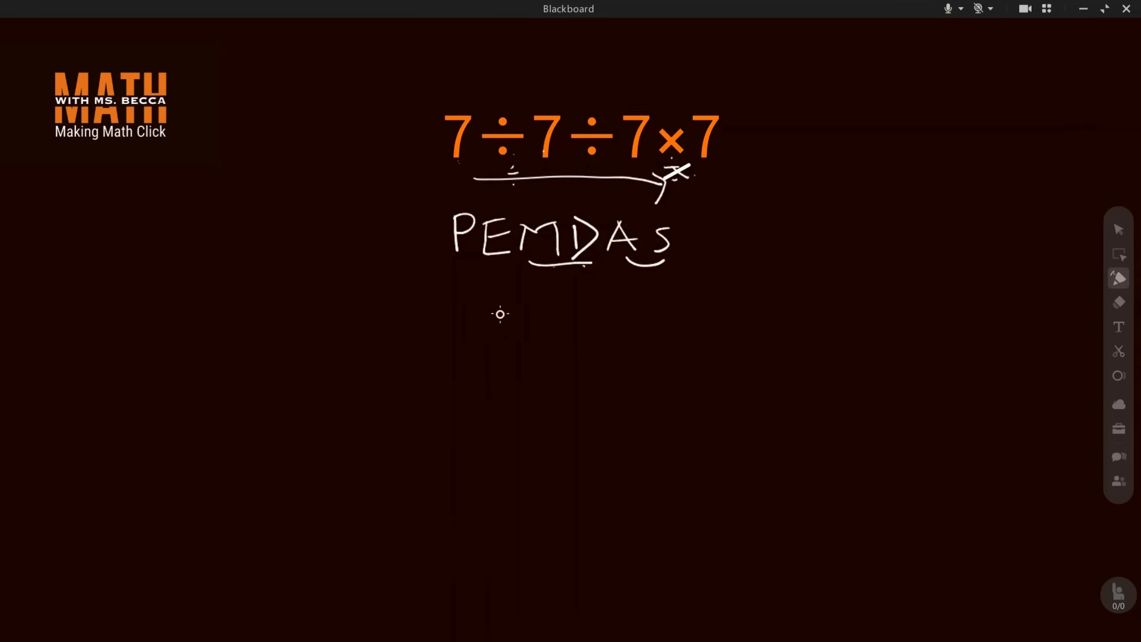
- Handwrite '÷7 ⇒ ×1/7' underneath PEMDAS
{"action": "left_click_drag", "start_coordinate": [500, 313], "coordinate": [520, 330]}
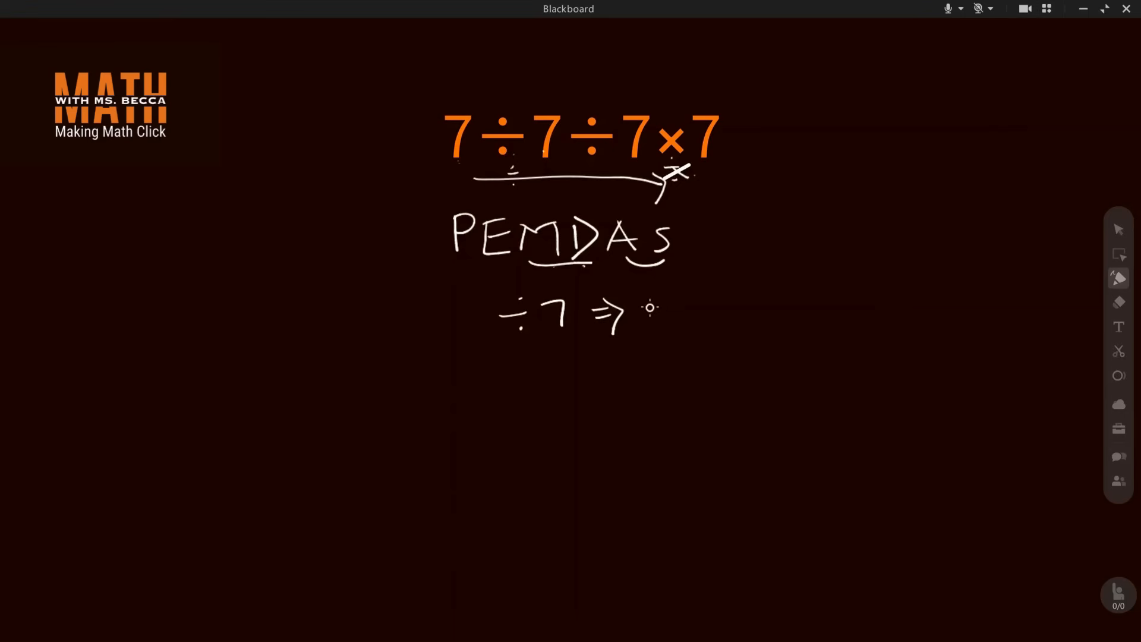
{"action": "left_click_drag", "start_coordinate": [651, 301], "coordinate": [698, 324]}
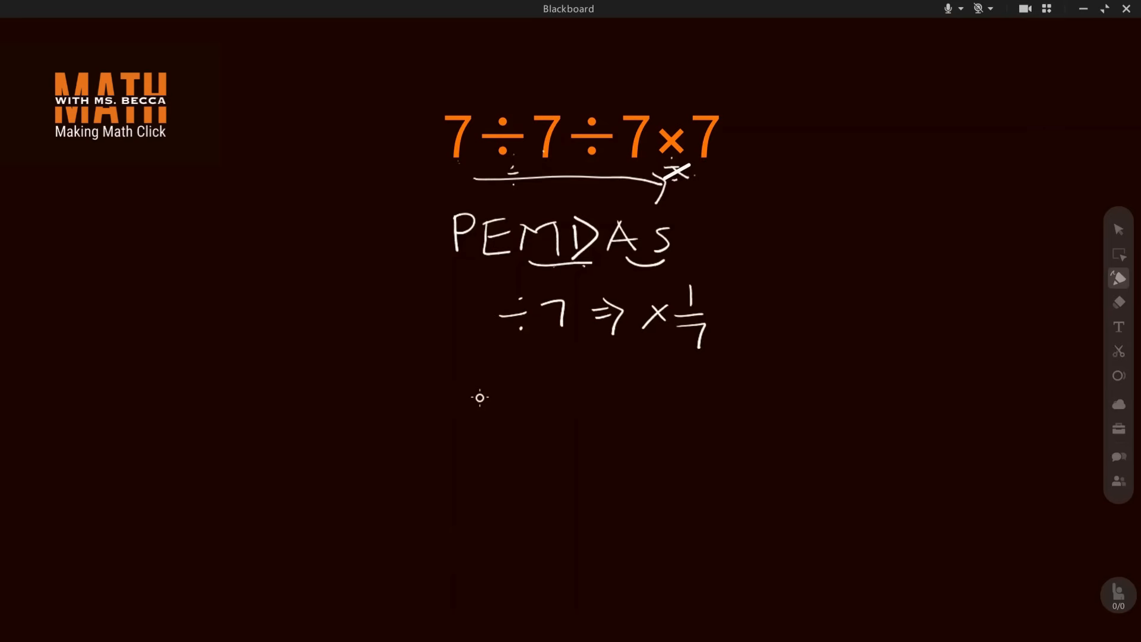
- Handwrite the line '7 × 1/7 × 1/7 × 7' below the conversion note
{"action": "left_click_drag", "start_coordinate": [479, 398], "coordinate": [469, 435]}
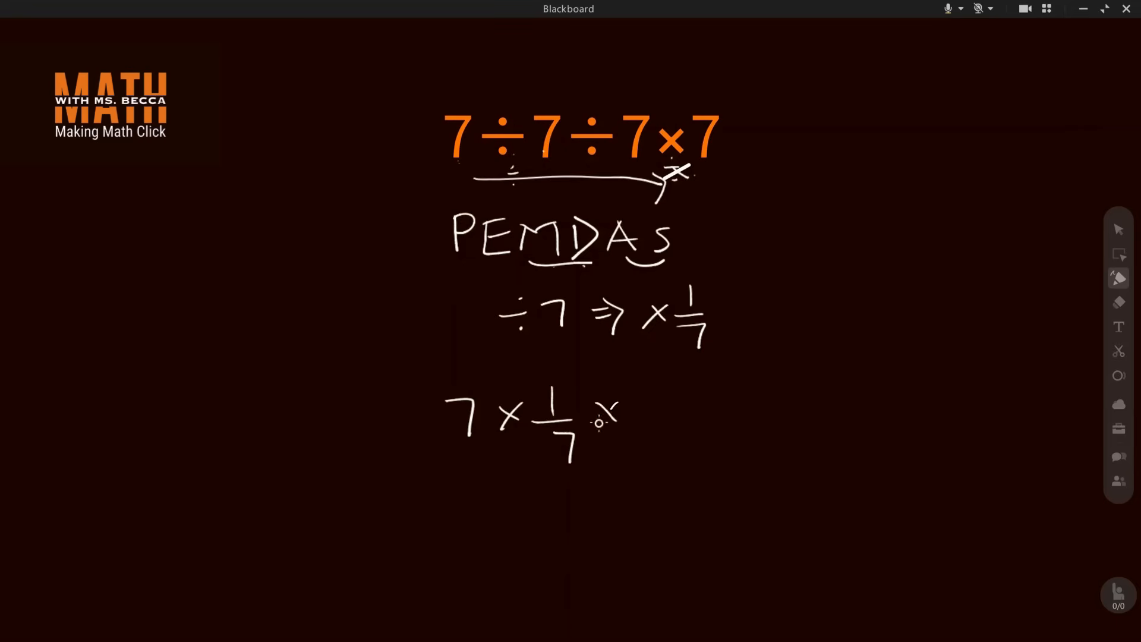
{"action": "left_click_drag", "start_coordinate": [597, 422], "coordinate": [655, 451]}
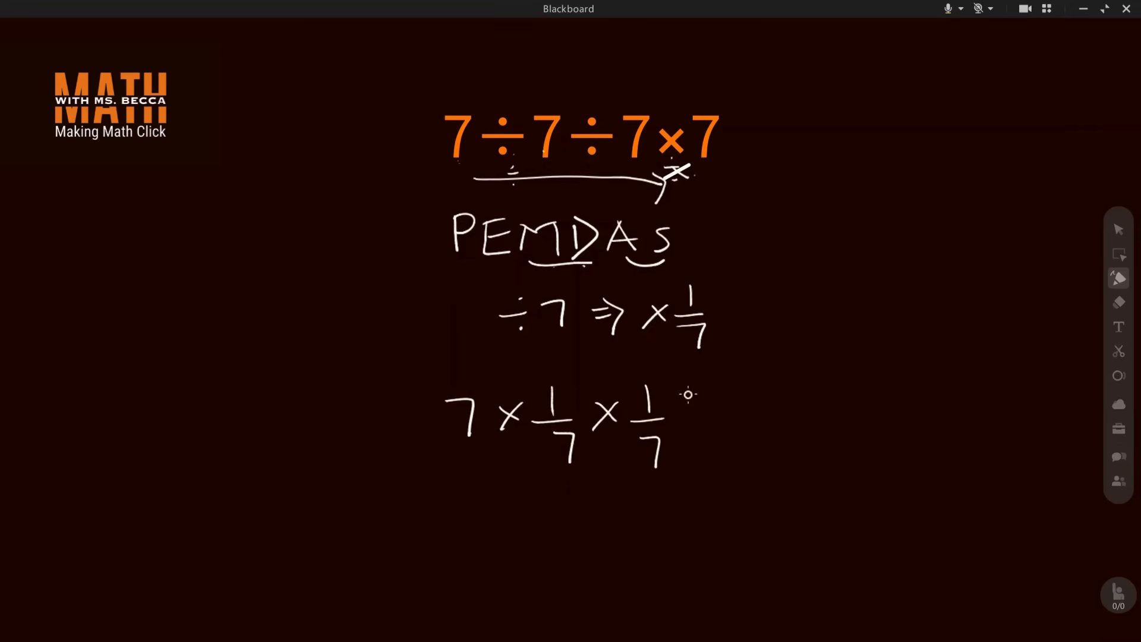
{"action": "left_click_drag", "start_coordinate": [681, 408], "coordinate": [735, 419]}
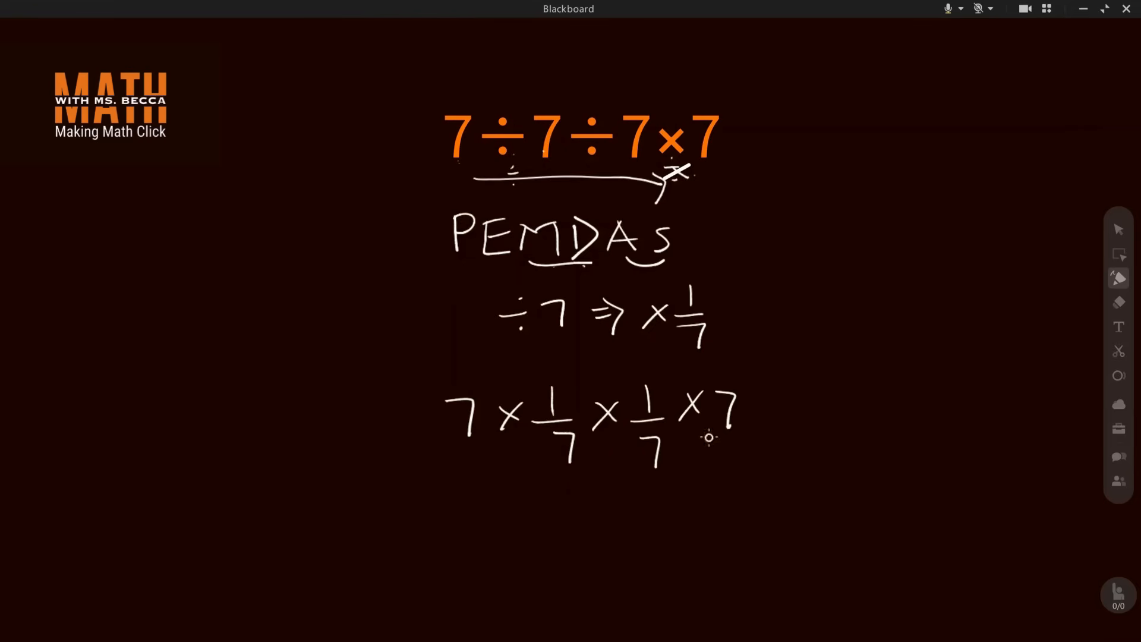